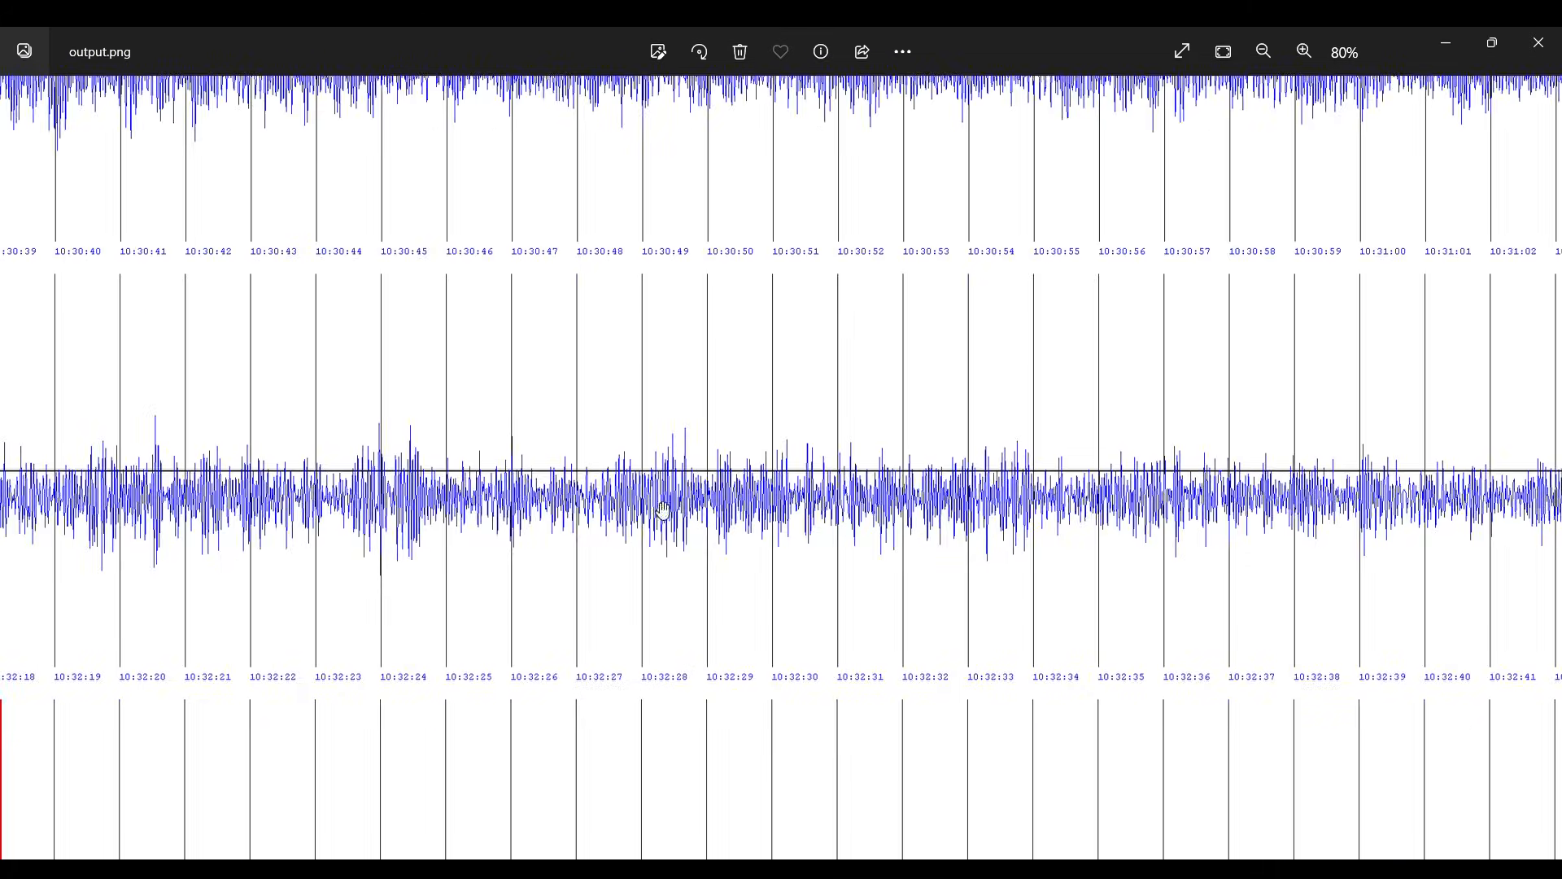
Move from the output.png seismograph waveform to spec.py showing the elementLines data.
scroll(down, 3)
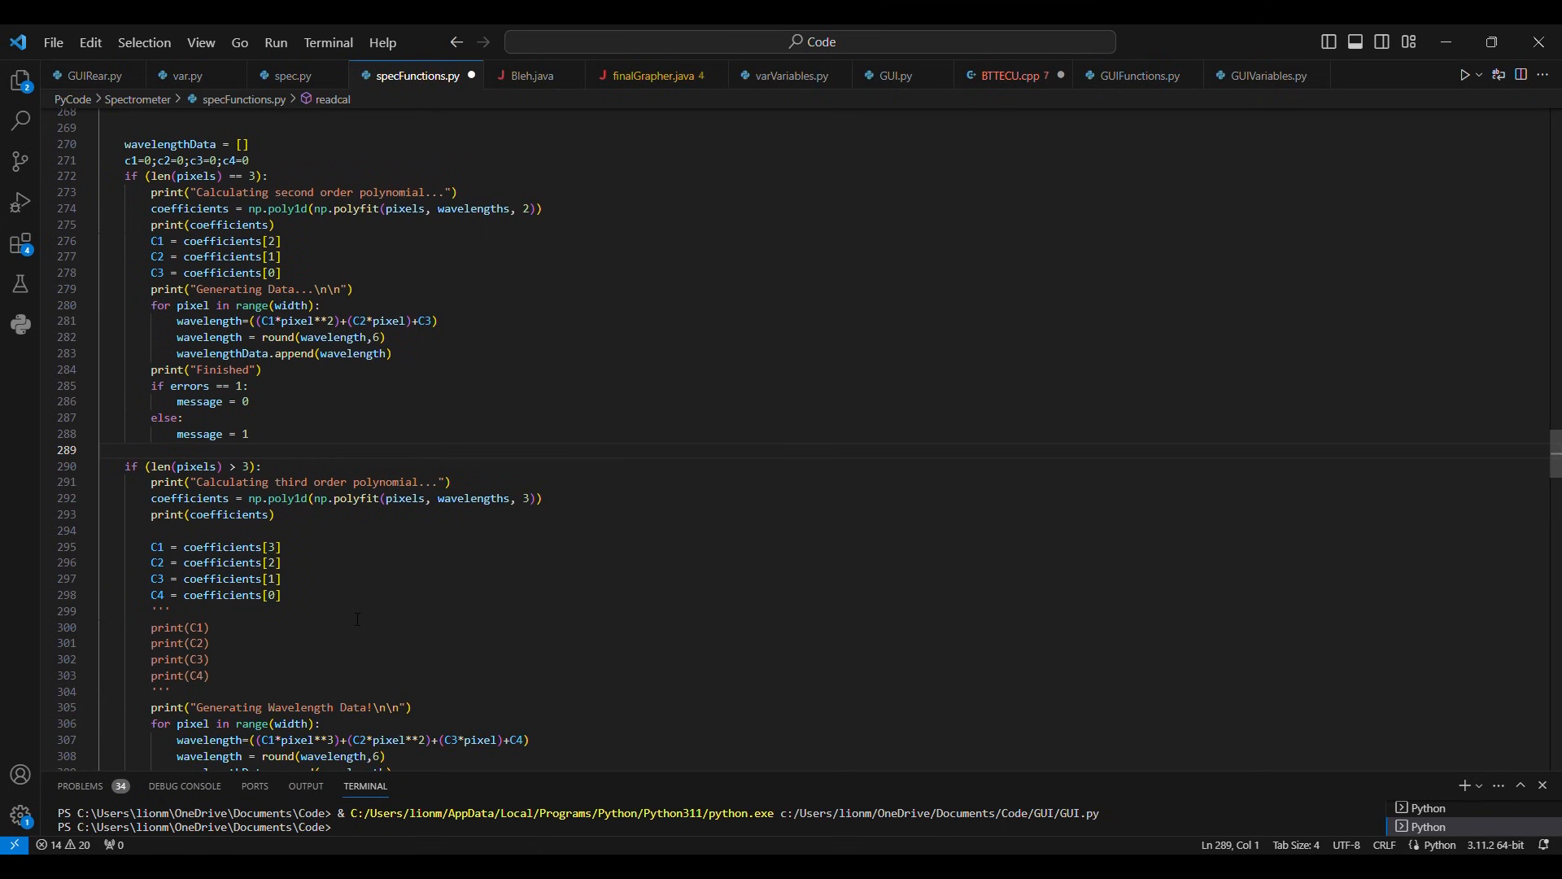
click(292, 75)
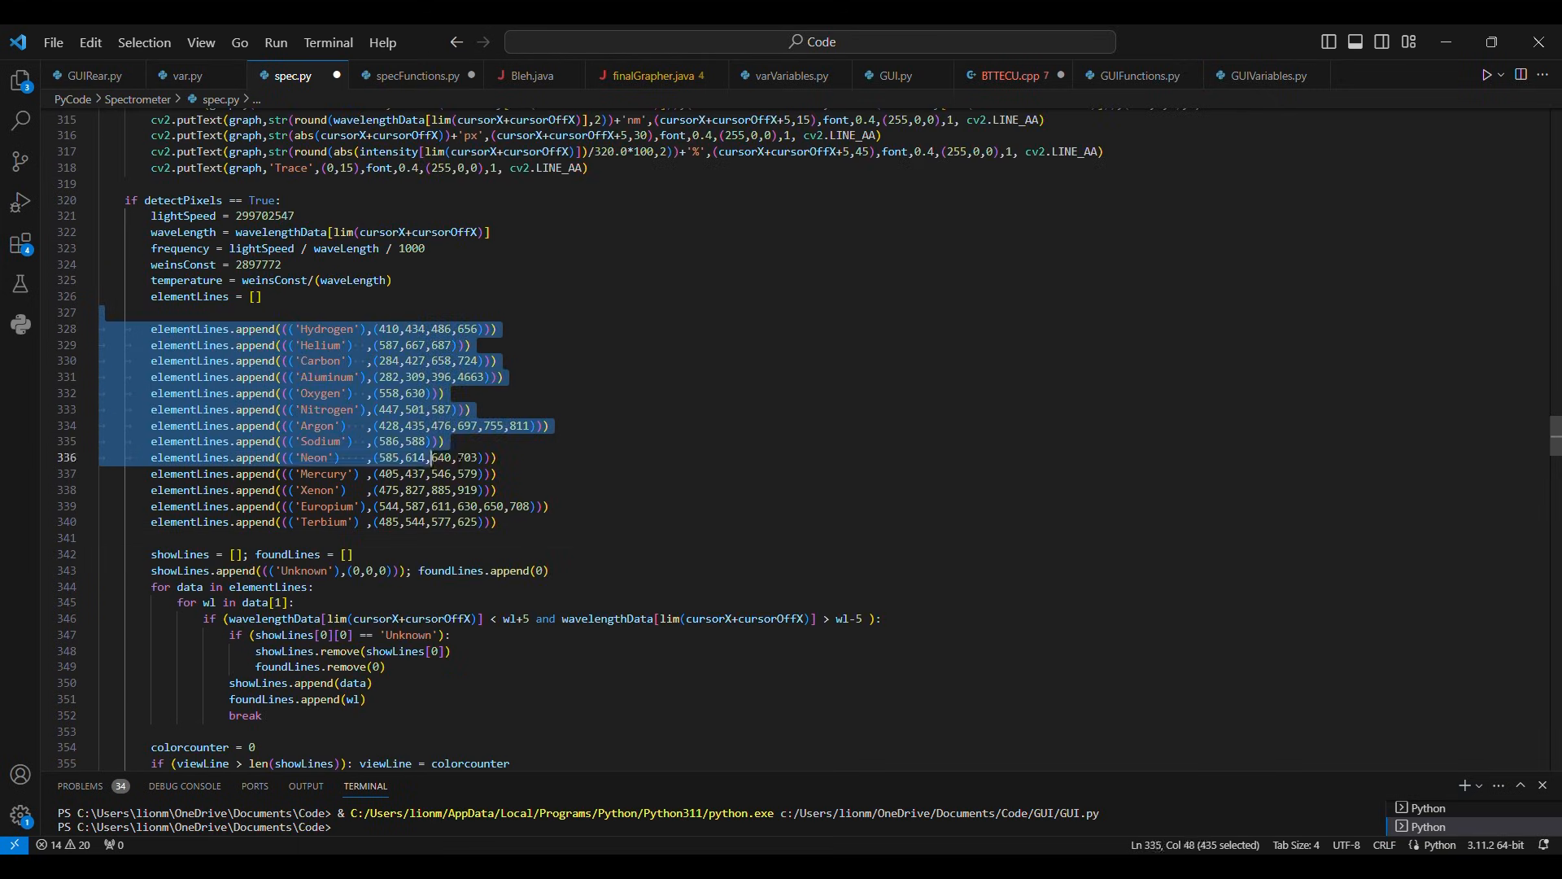